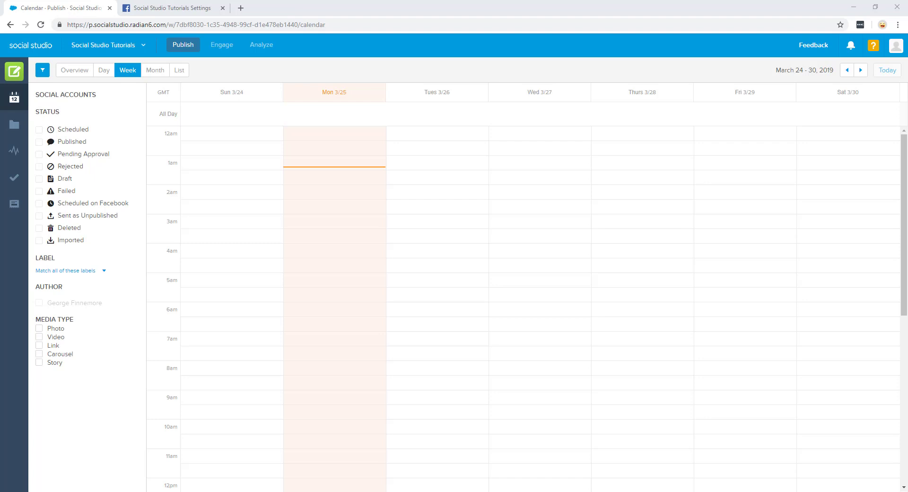
pyautogui.moveTo(394, 139)
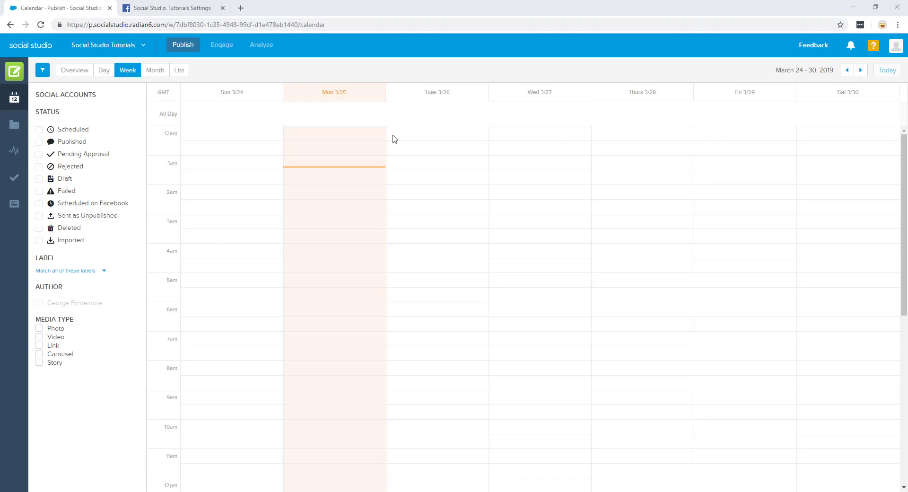
# Go to the Admin summary page from the profile avatar menu.
pyautogui.click(895, 46)
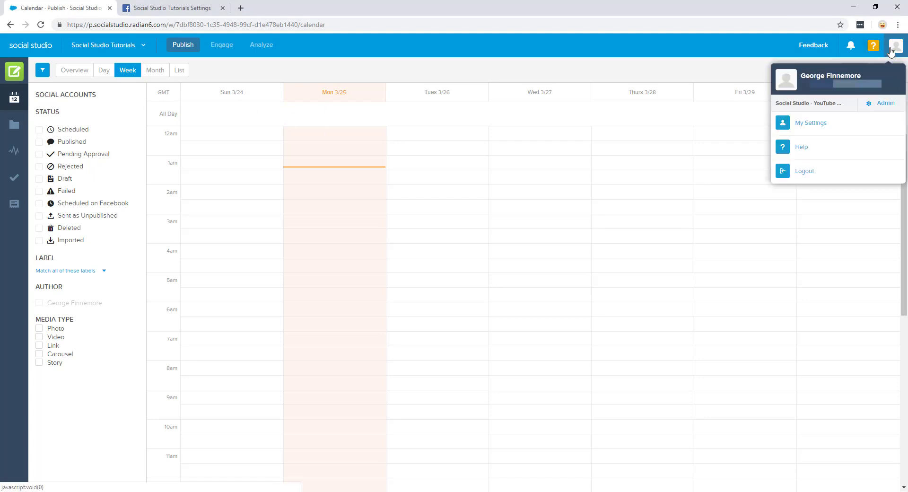
pyautogui.moveTo(884, 103)
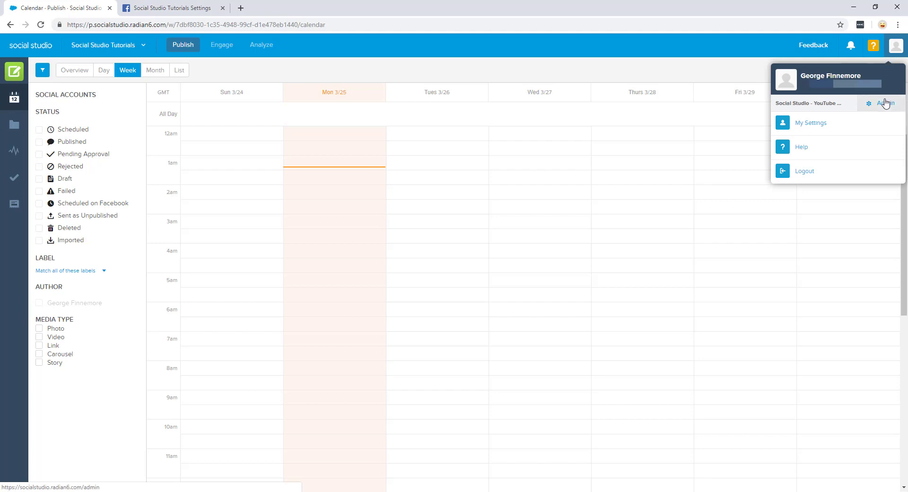
pyautogui.click(885, 103)
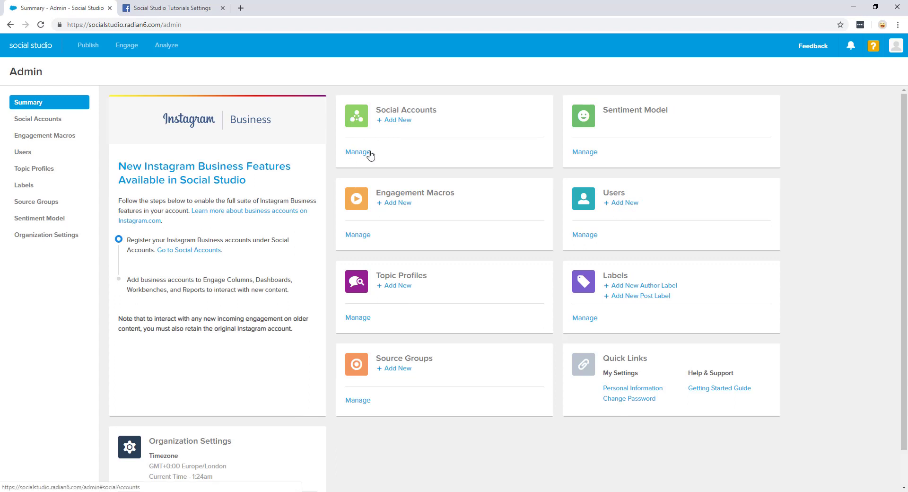
# Manage Social Accounts, which currently lists no registered accounts.
pyautogui.click(358, 151)
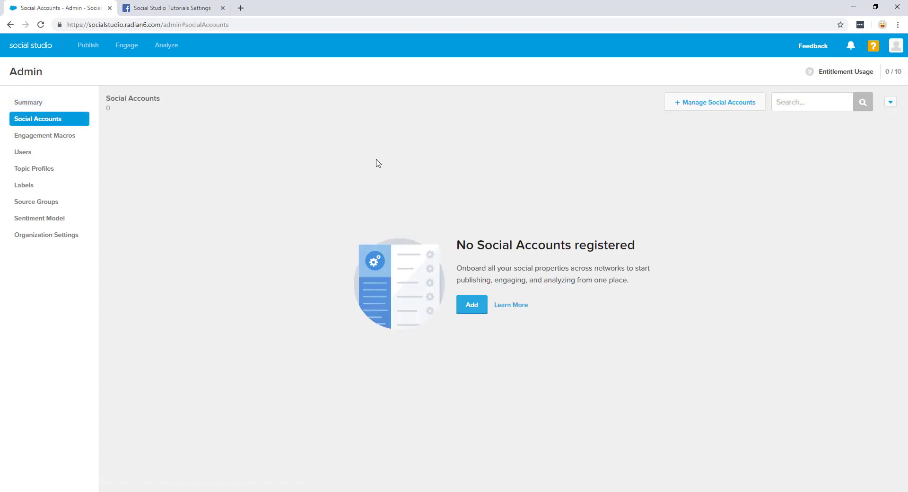
pyautogui.moveTo(667, 139)
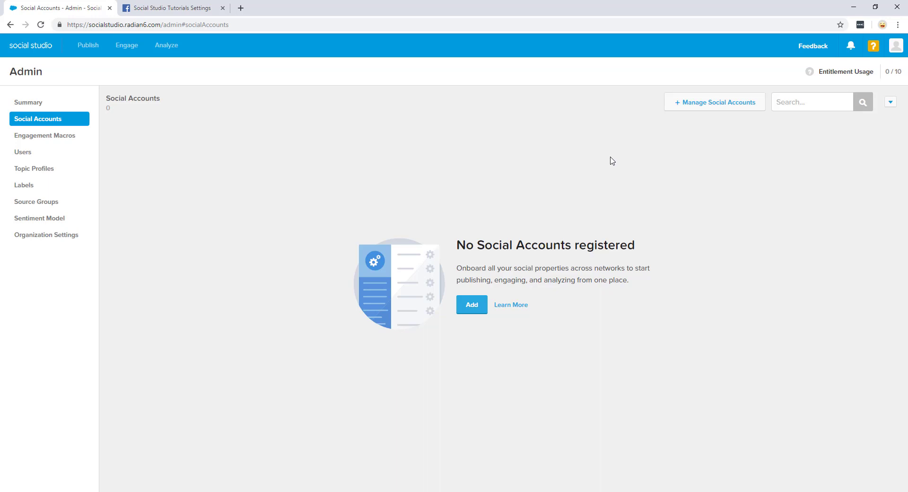
pyautogui.moveTo(612, 147)
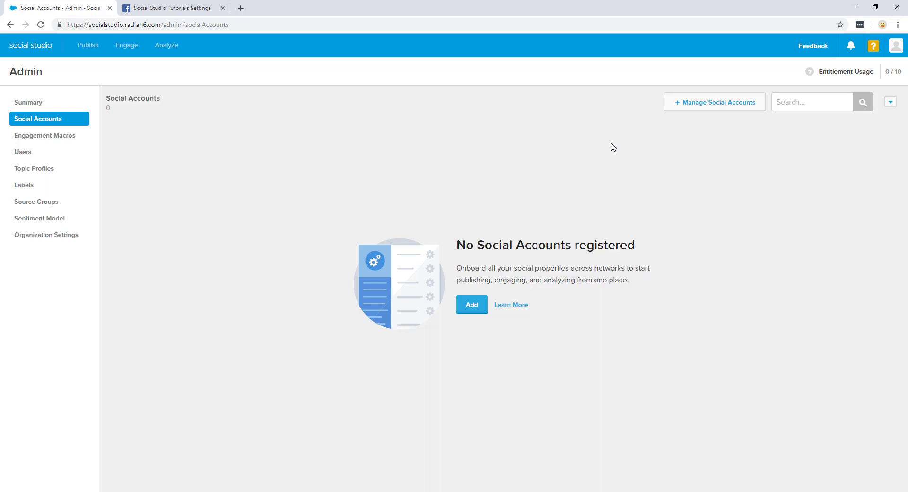
pyautogui.moveTo(567, 176)
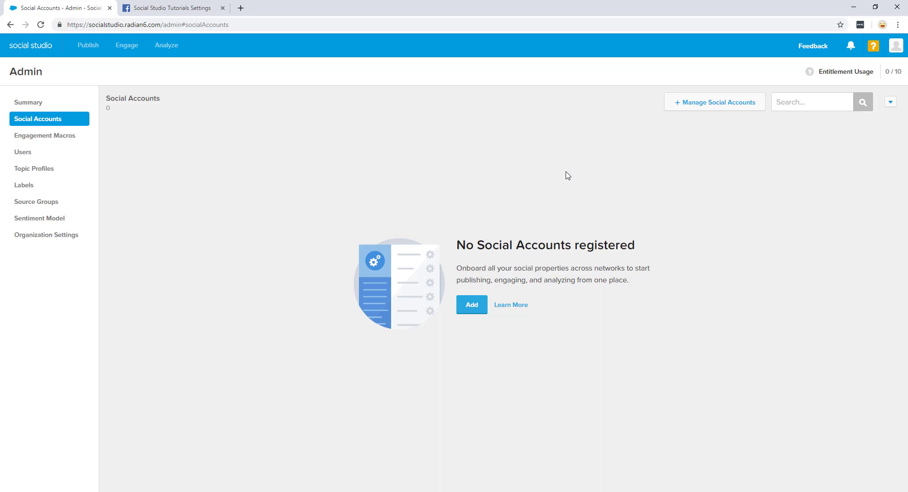
pyautogui.moveTo(550, 187)
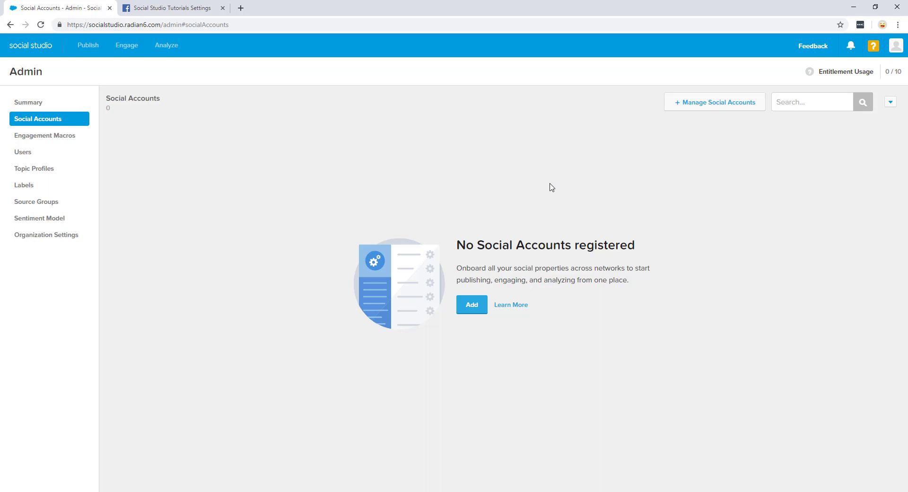
pyautogui.moveTo(545, 198)
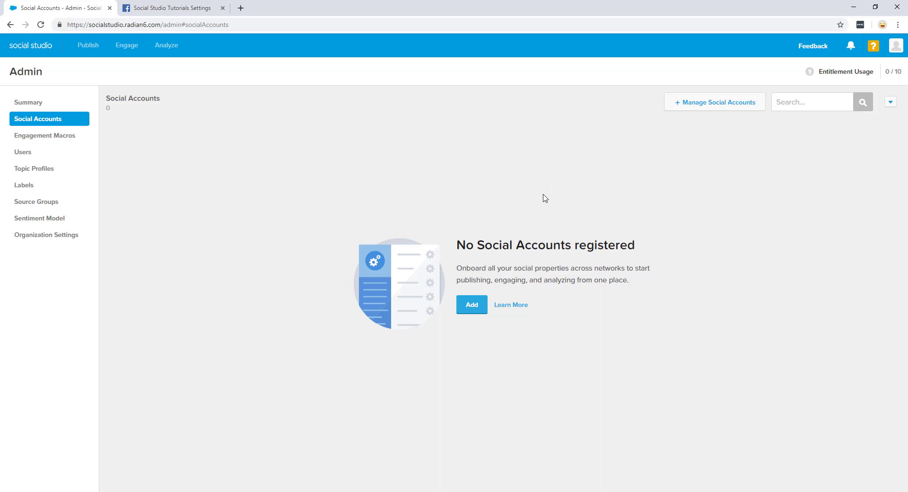
pyautogui.moveTo(513, 178)
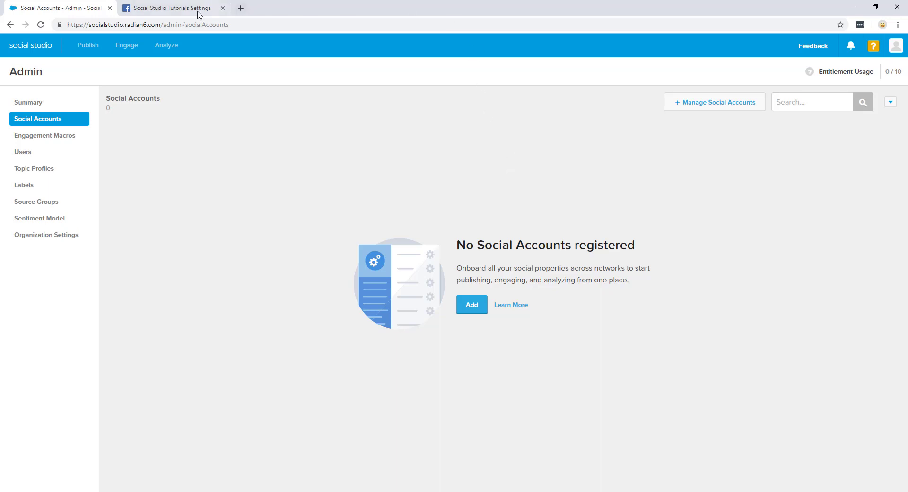
pyautogui.click(169, 8)
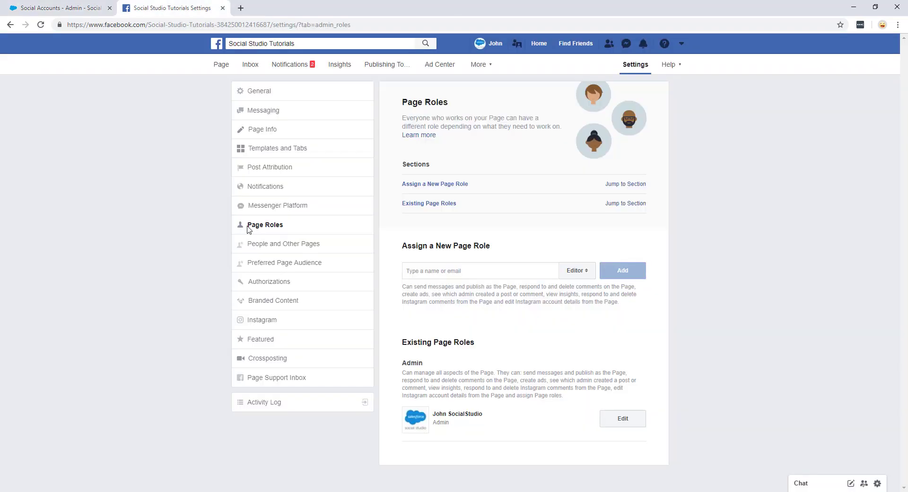
pyautogui.moveTo(440, 413); pyautogui.dragTo(448, 422)
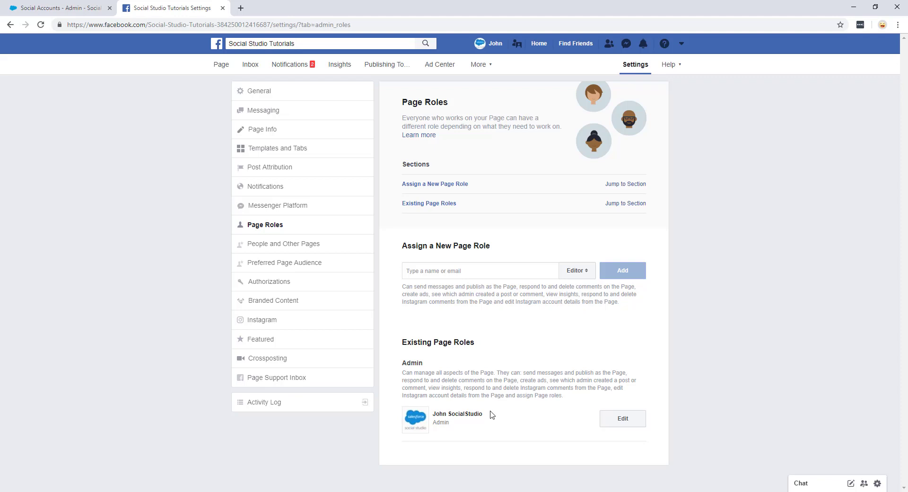
pyautogui.doubleClick(411, 362)
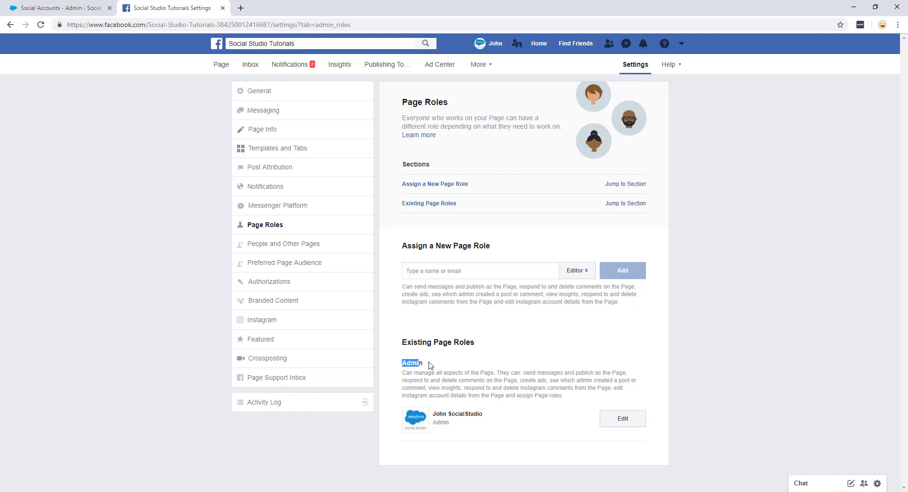
pyautogui.click(58, 8)
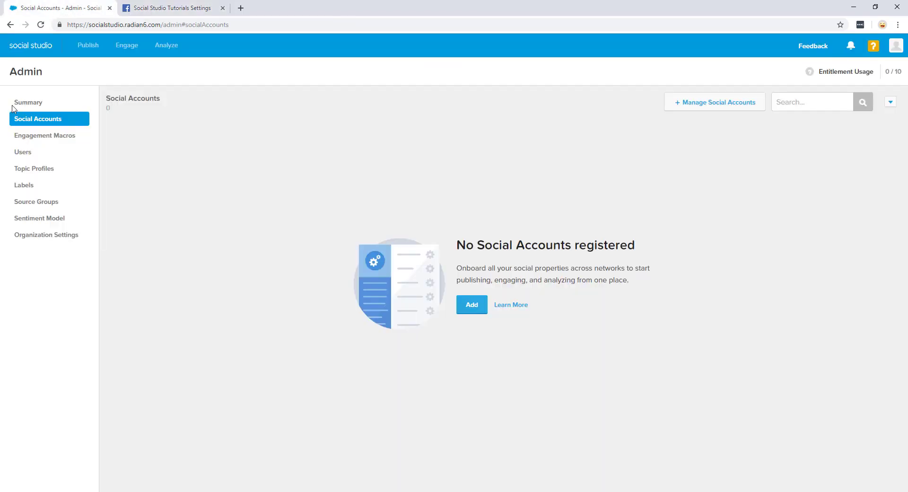
pyautogui.moveTo(515, 305)
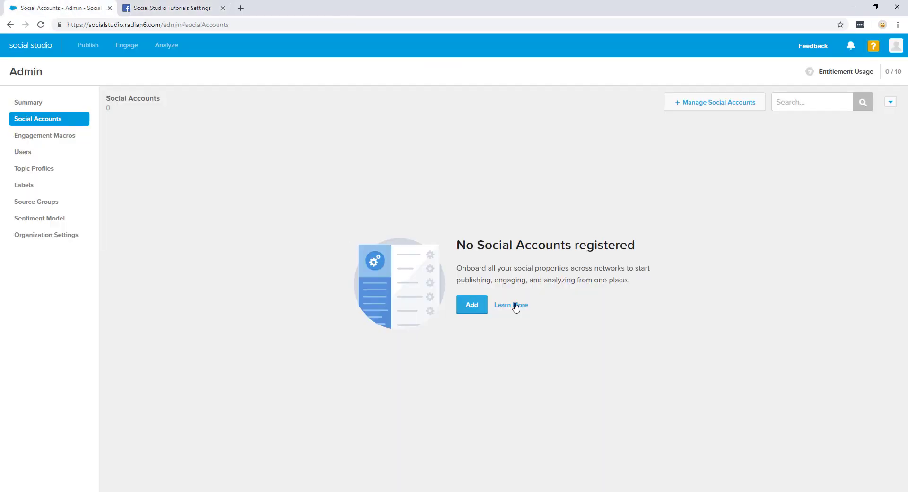
pyautogui.click(471, 305)
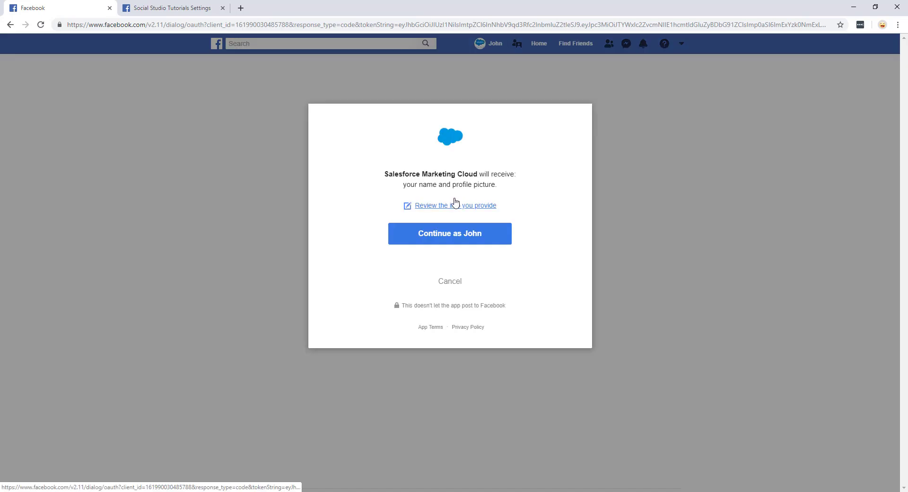
pyautogui.moveTo(312, 280)
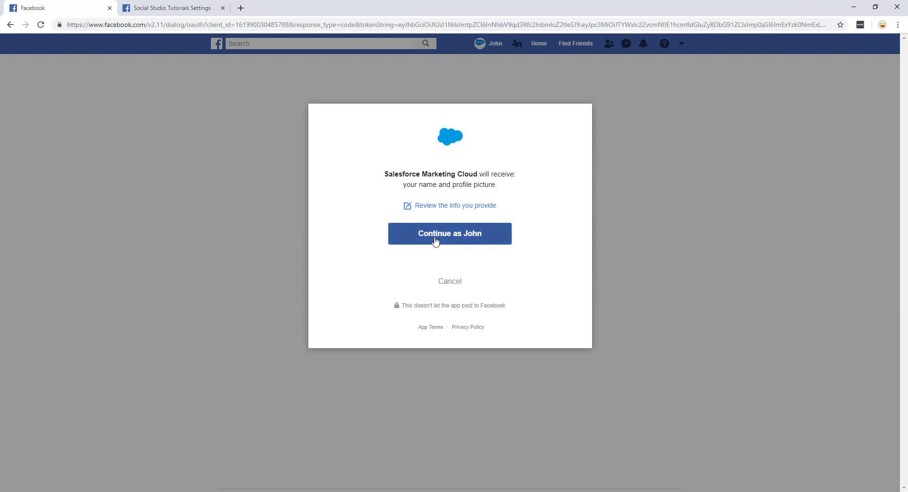
# Continue as John and allow Salesforce Marketing Cloud to manage the Facebook pages.
pyautogui.click(449, 234)
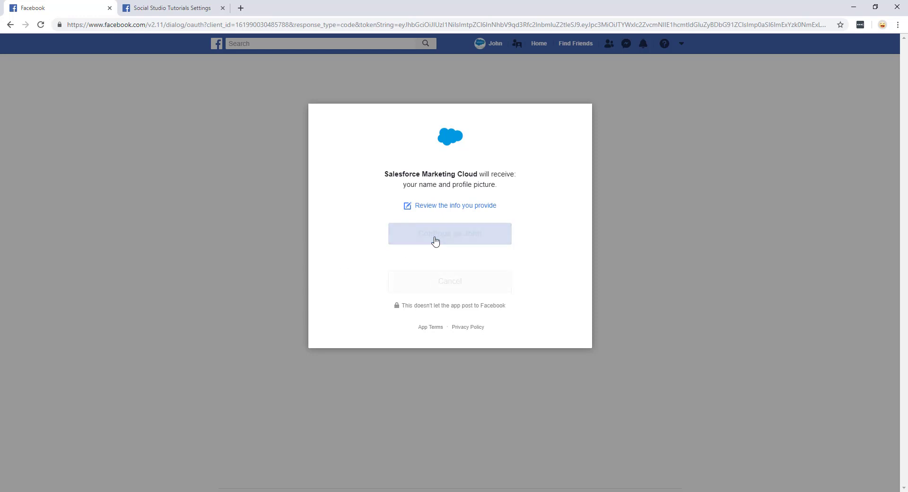
pyautogui.click(449, 233)
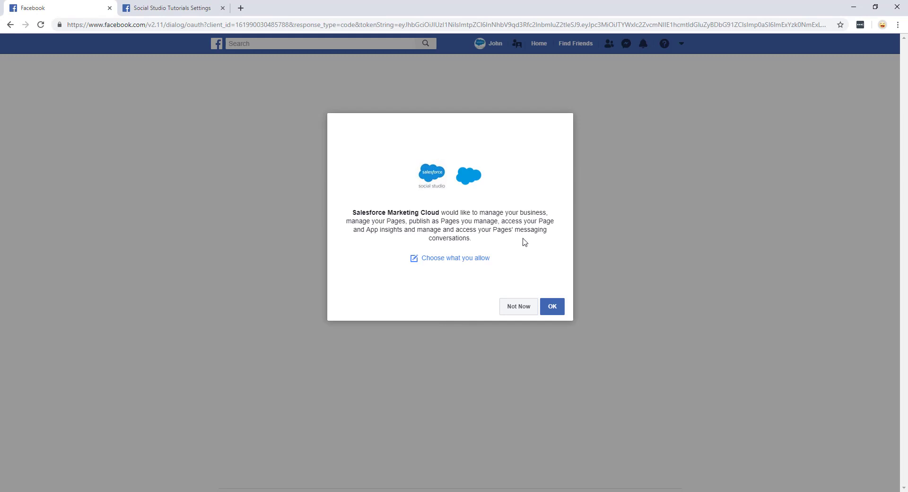
pyautogui.moveTo(532, 254)
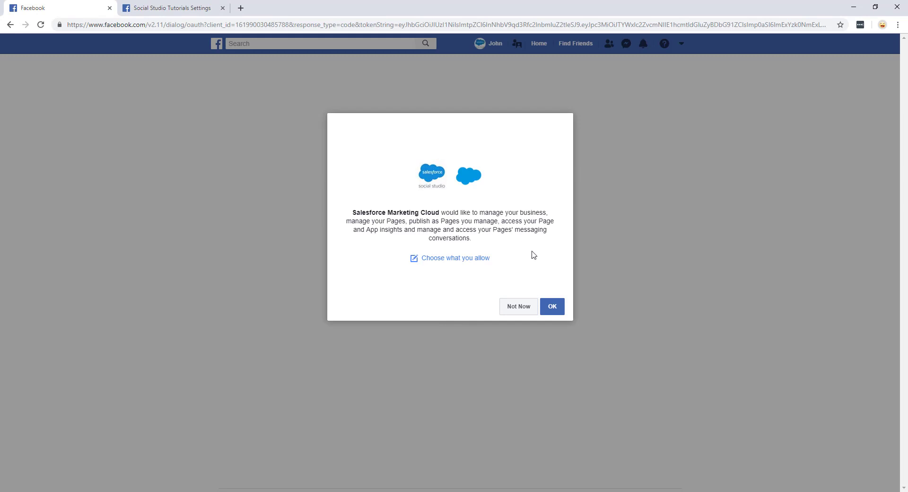
pyautogui.click(552, 305)
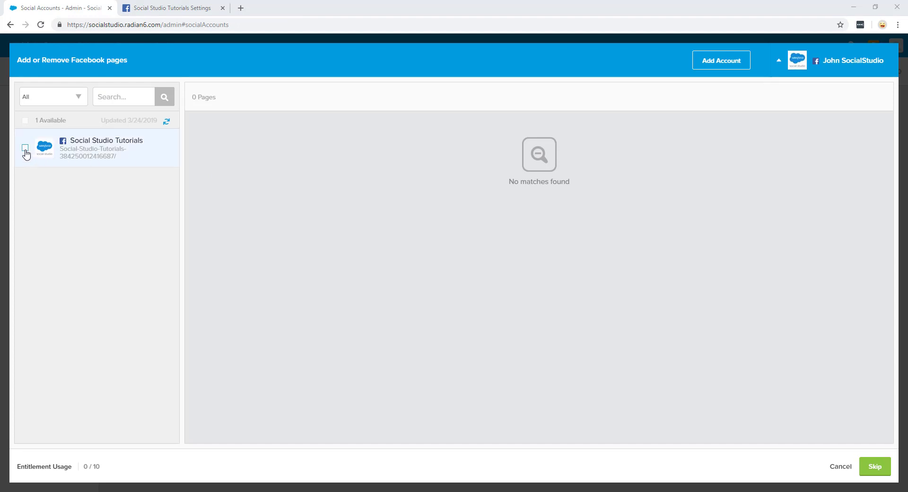
# Add the Social Studio Tutorials Facebook page and save it as a connected social account.
pyautogui.click(24, 147)
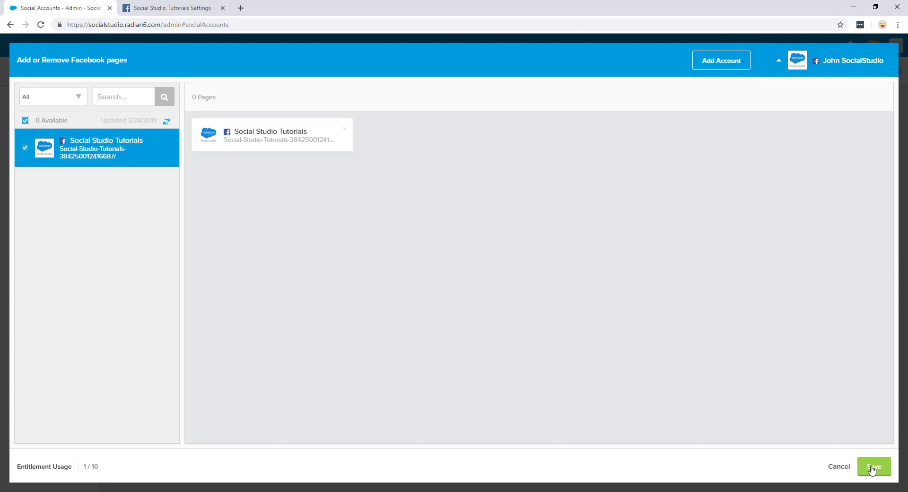
pyautogui.click(874, 466)
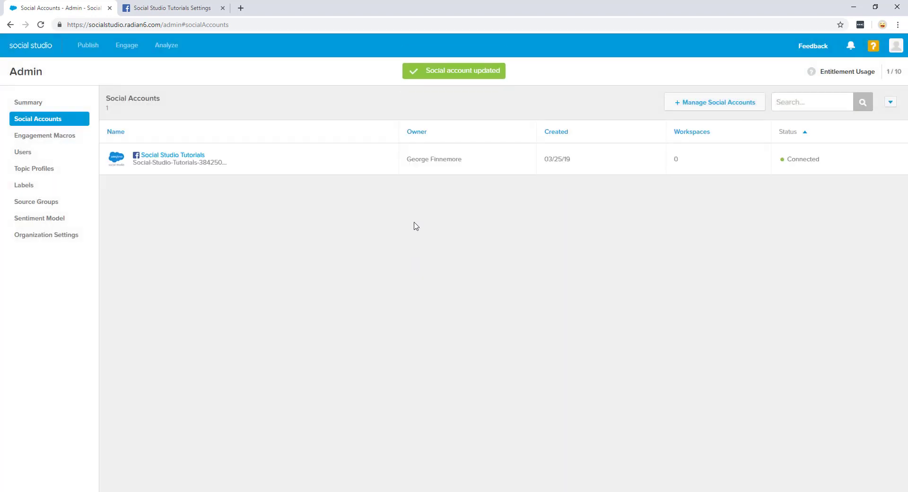
pyautogui.moveTo(365, 188)
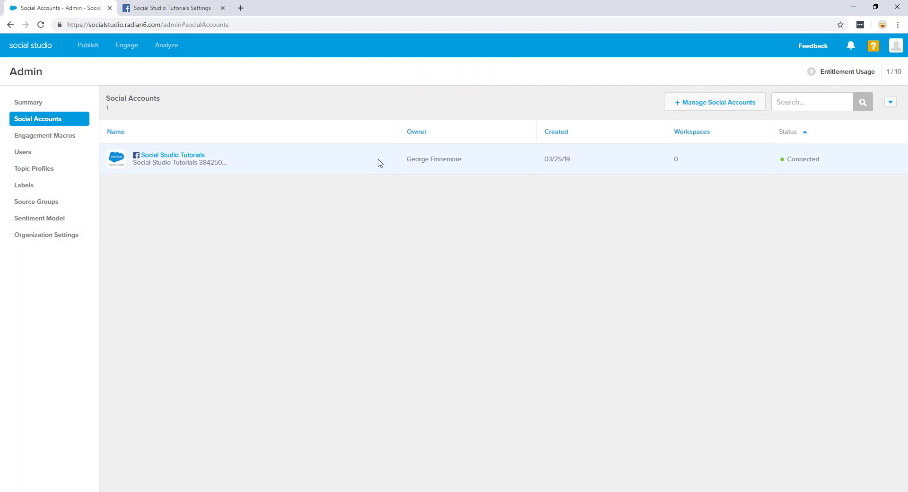
pyautogui.moveTo(691, 170)
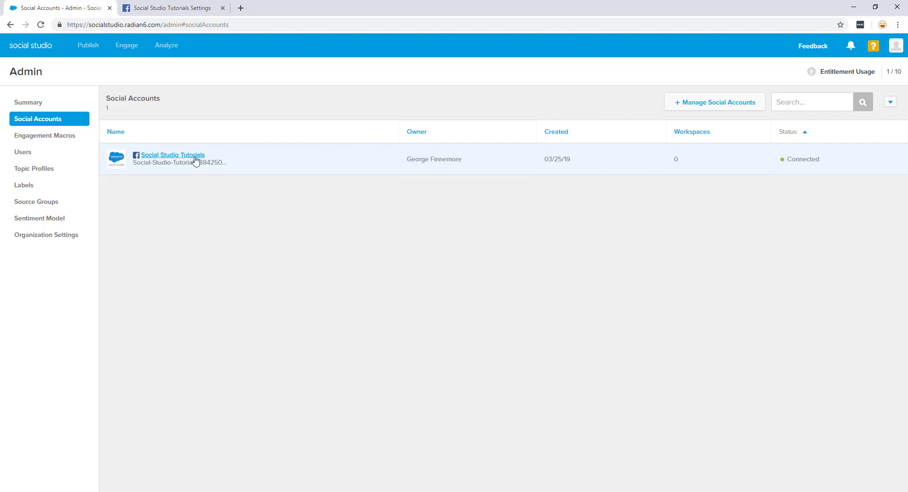
# Edit the Social Studio Tutorials account to add the Social Studio Tutorials workspace and save.
pyautogui.click(171, 155)
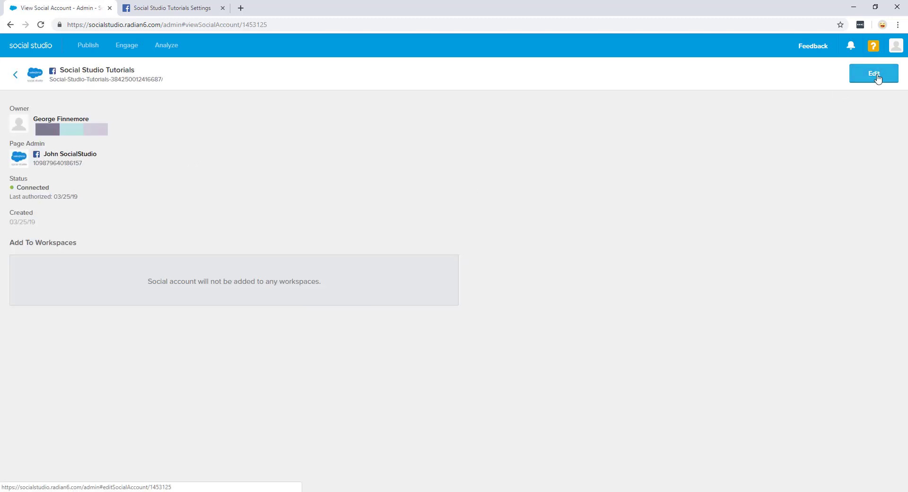
pyautogui.click(873, 73)
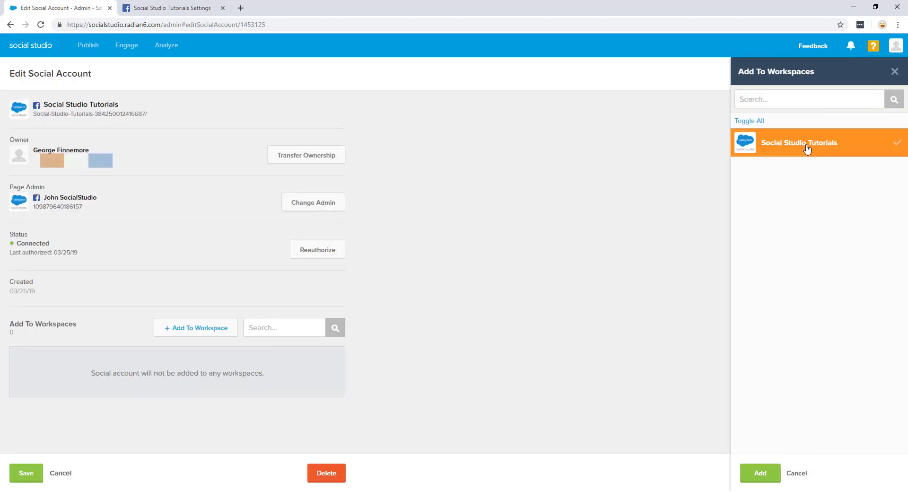
pyautogui.click(760, 473)
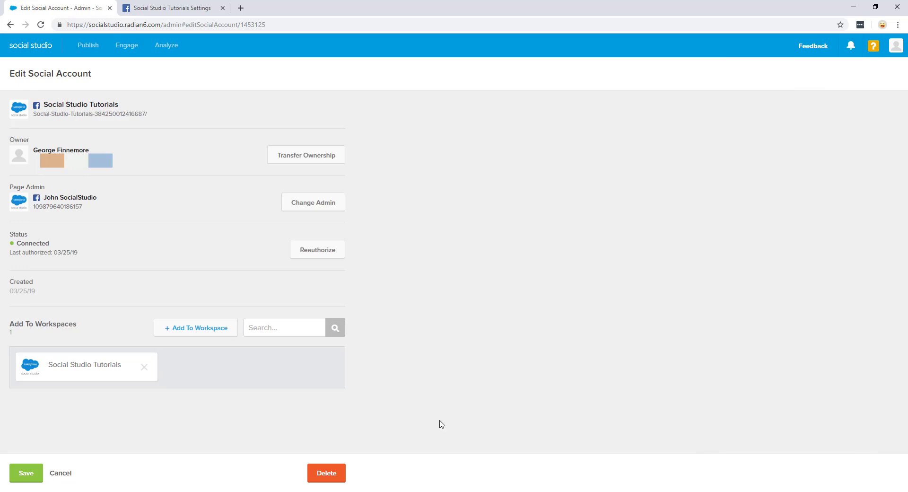
pyautogui.click(25, 473)
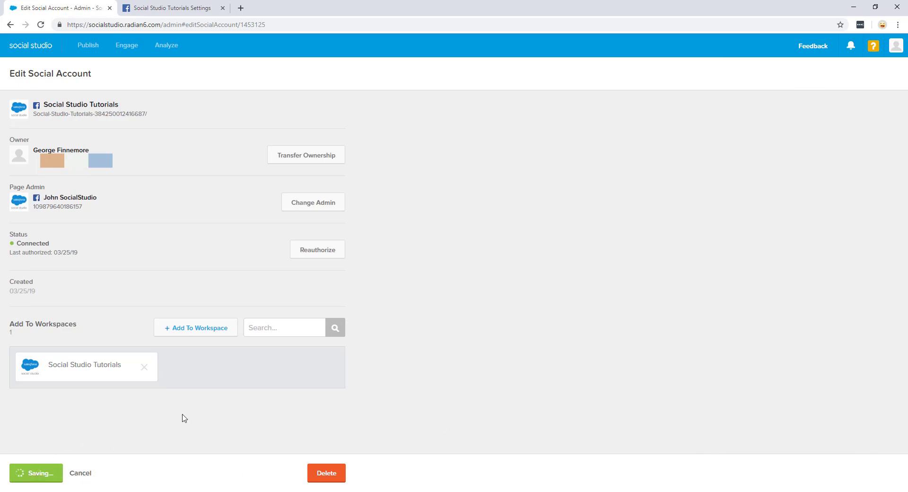
pyautogui.click(35, 473)
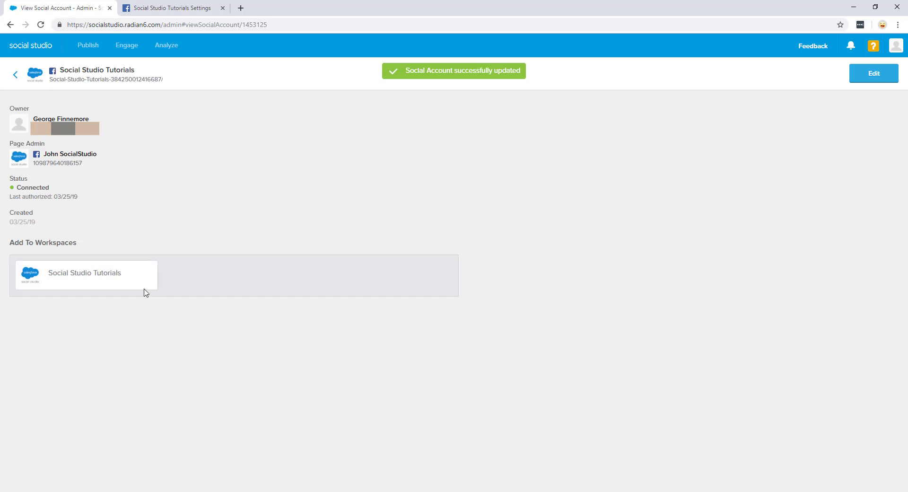
pyautogui.moveTo(226, 220)
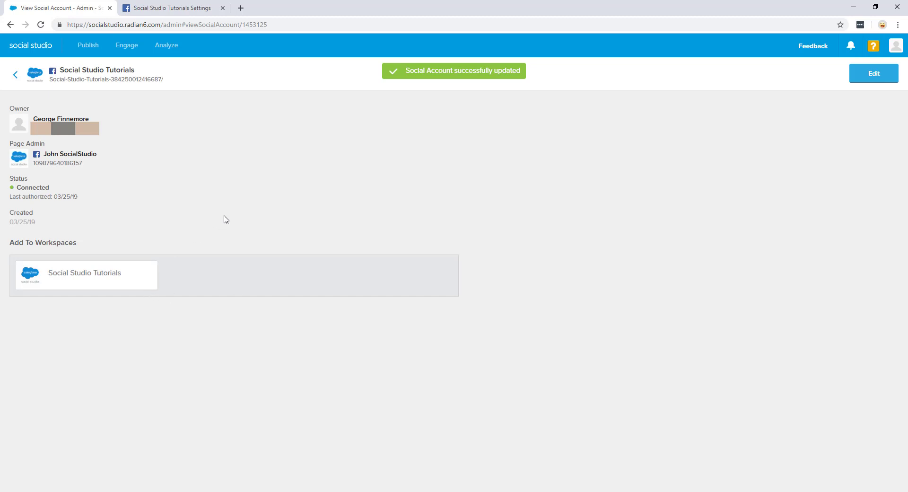